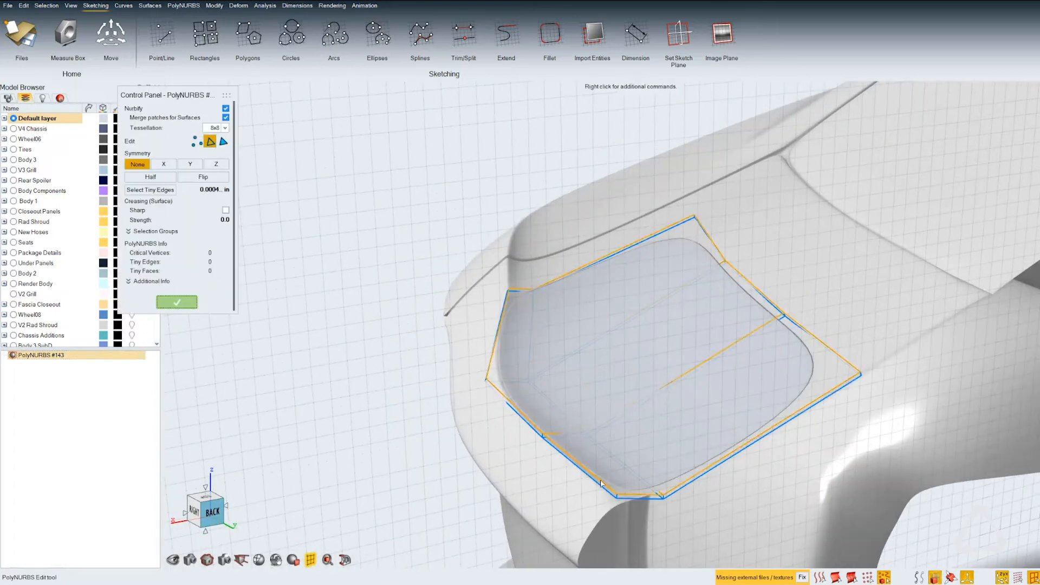
# Step: Select the face loop wrapping the grille opening's top, right side and bottom
pyautogui.click(110, 33)
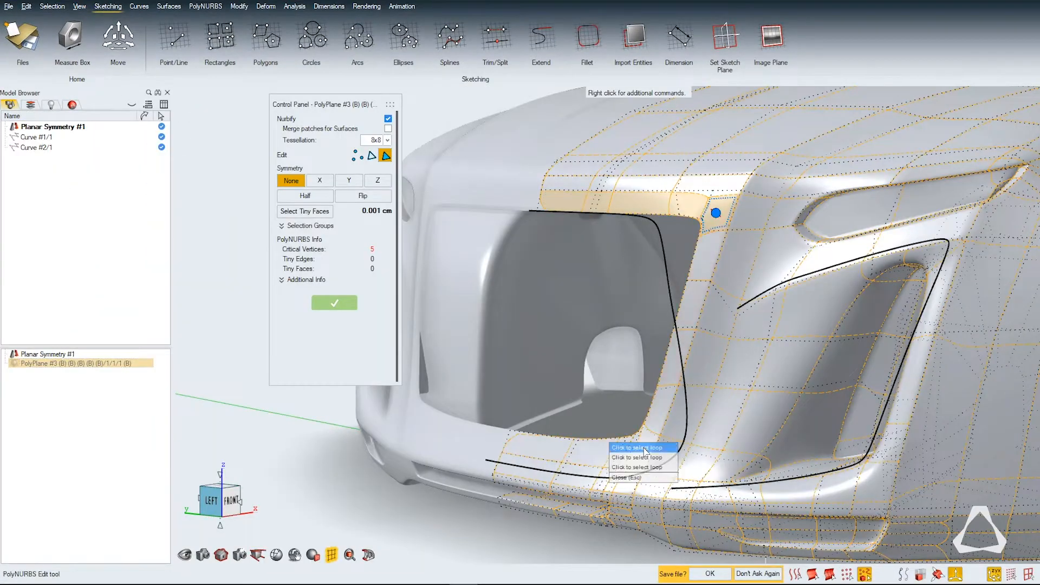
pyautogui.click(641, 447)
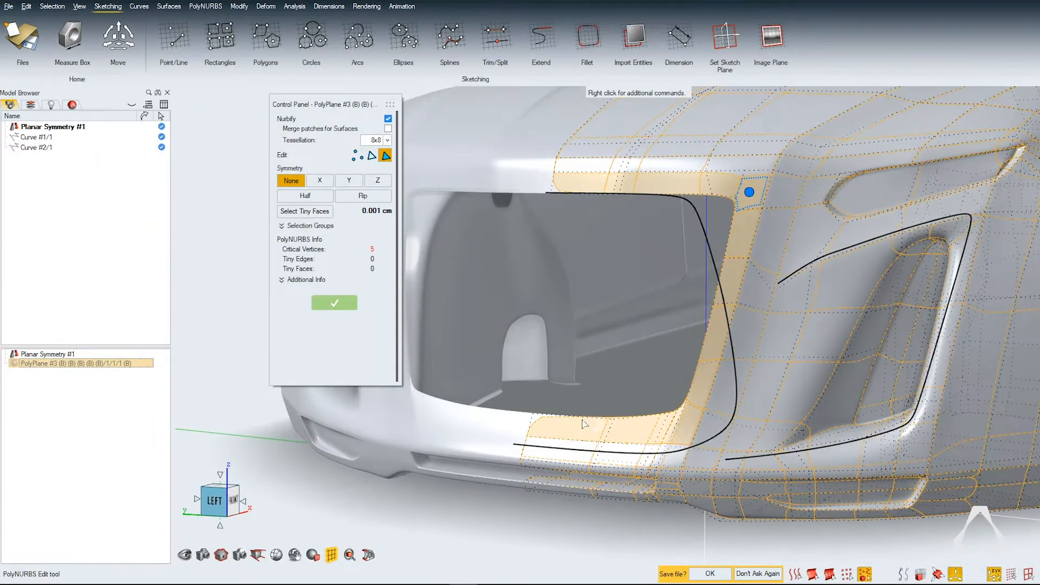